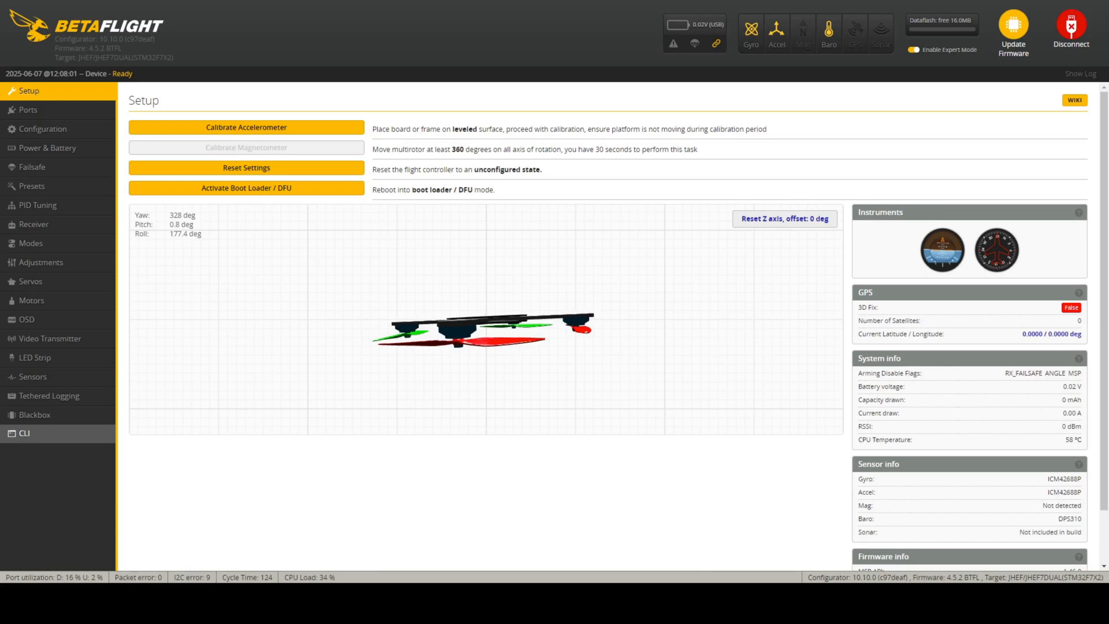
# Leave the CLI and disconnect to view the JHEF7DUAL 4.5.2 flasher build options.
pyautogui.click(24, 433)
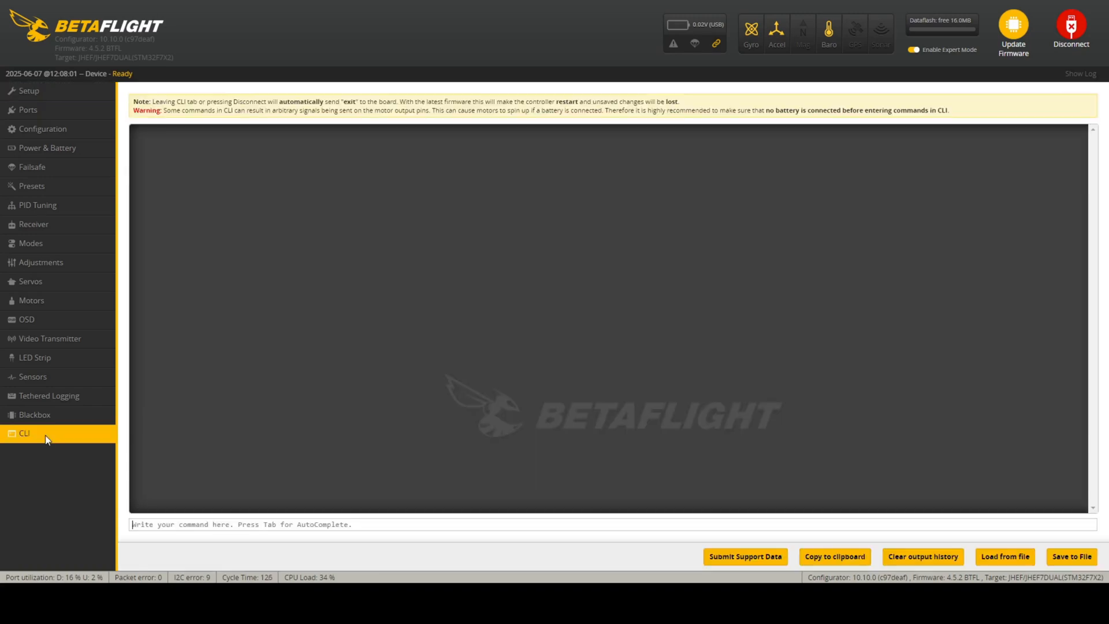
pyautogui.click(24, 433)
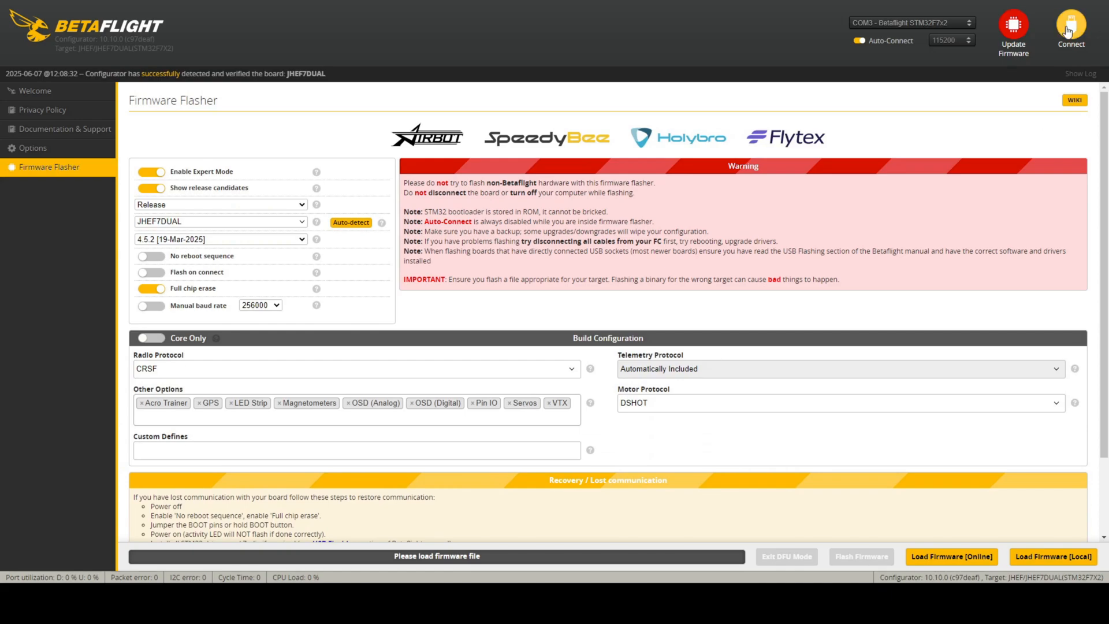
# Reconnect, list resources in the CLI, and run 'resource servo 1 A08'.
pyautogui.click(1070, 24)
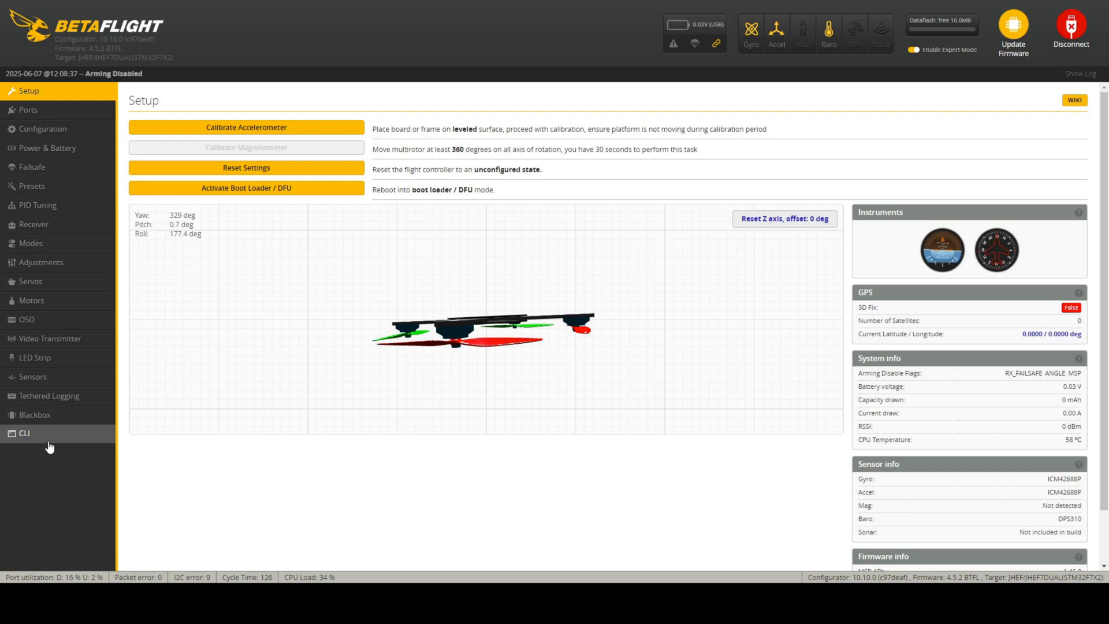
pyautogui.click(24, 433)
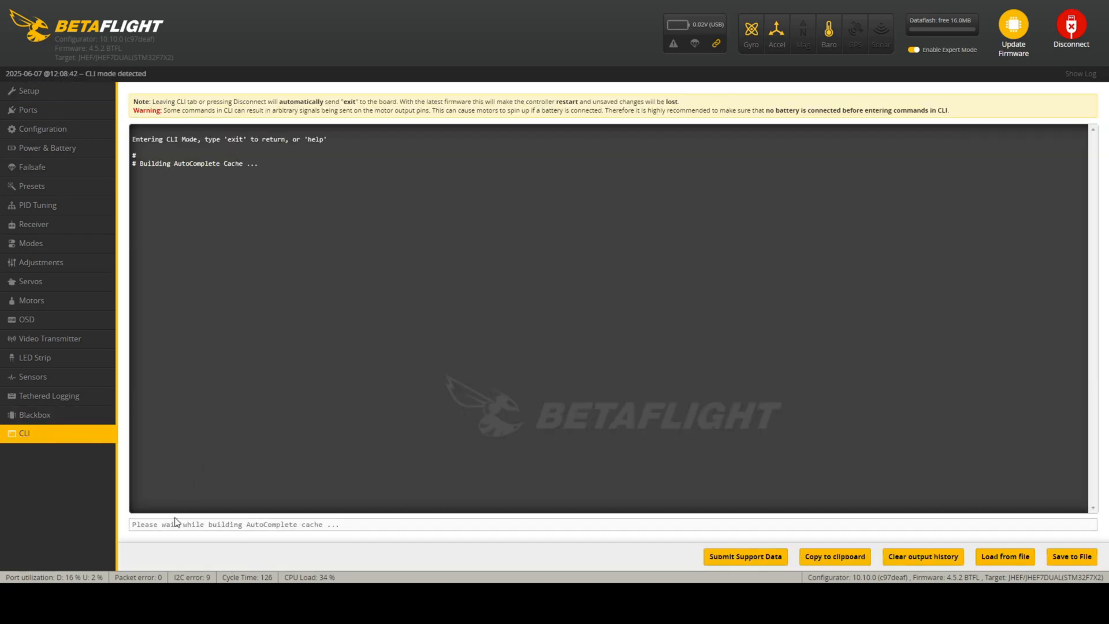
pyautogui.write('resour')
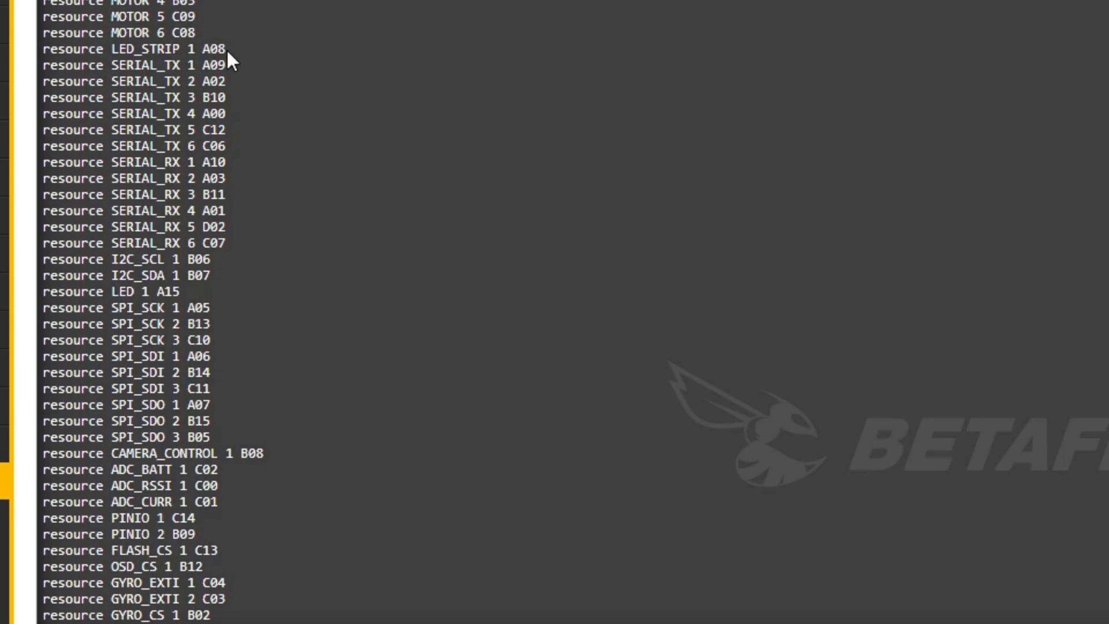
pyautogui.doubleClick(215, 49)
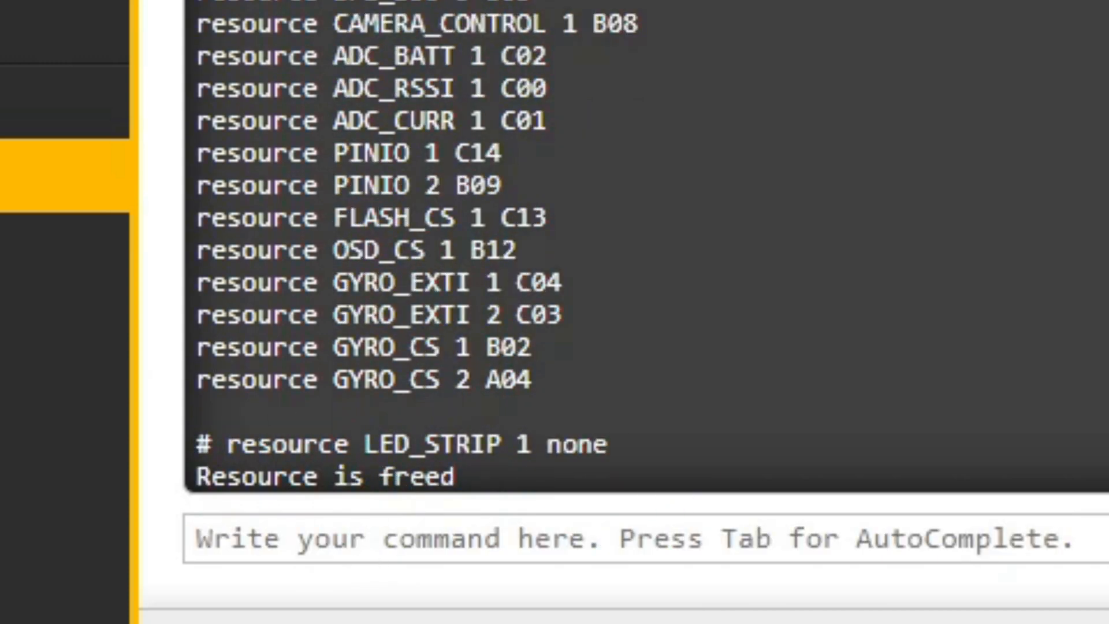
pyautogui.write('resource servo 1 A08')
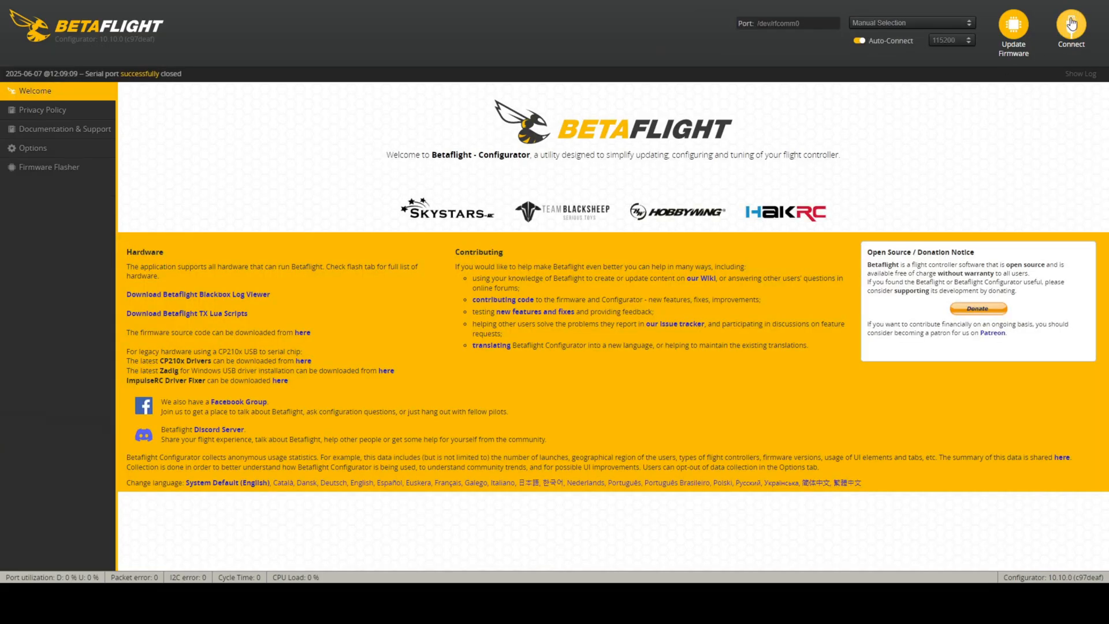
# Reconnect, run 'resource' to confirm SERVO 1 on pad A08, then disconnect.
pyautogui.click(1070, 28)
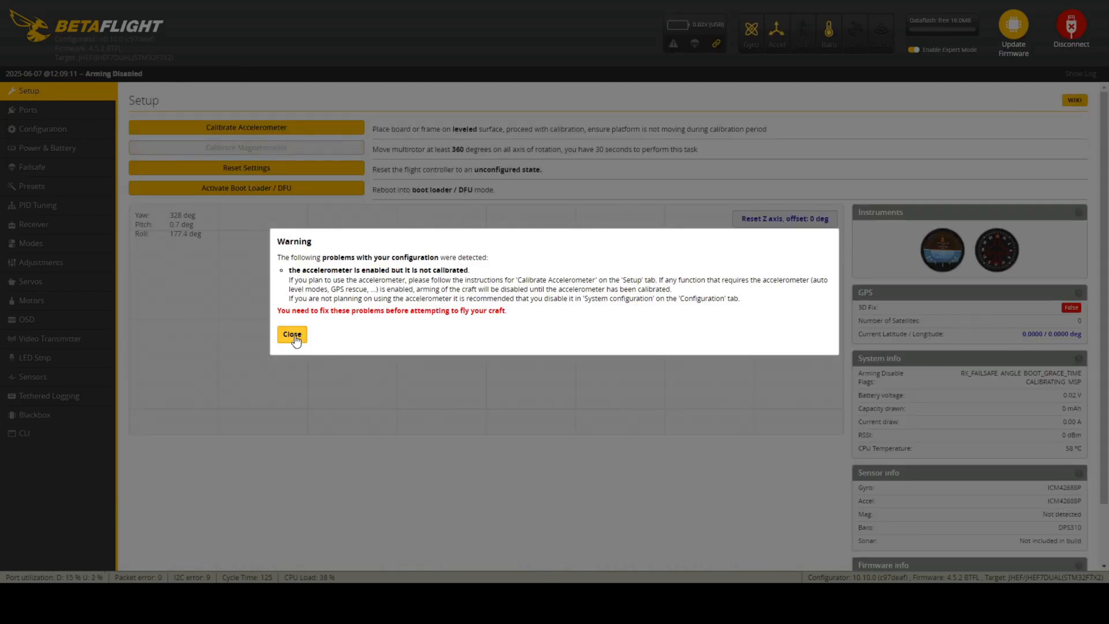
pyautogui.click(23, 432)
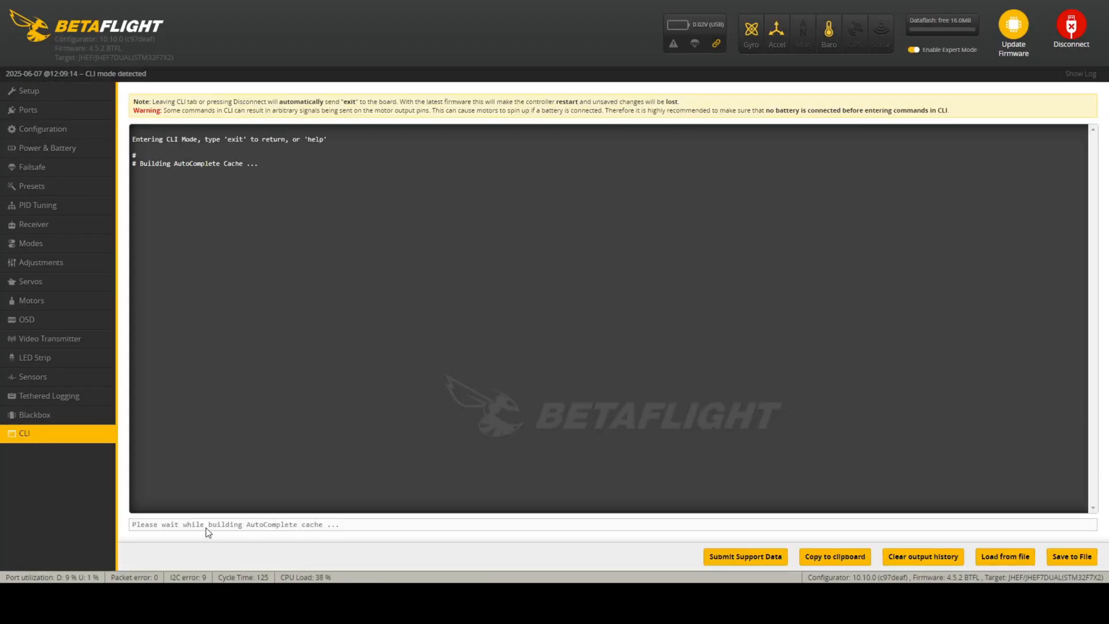
pyautogui.write('resource')
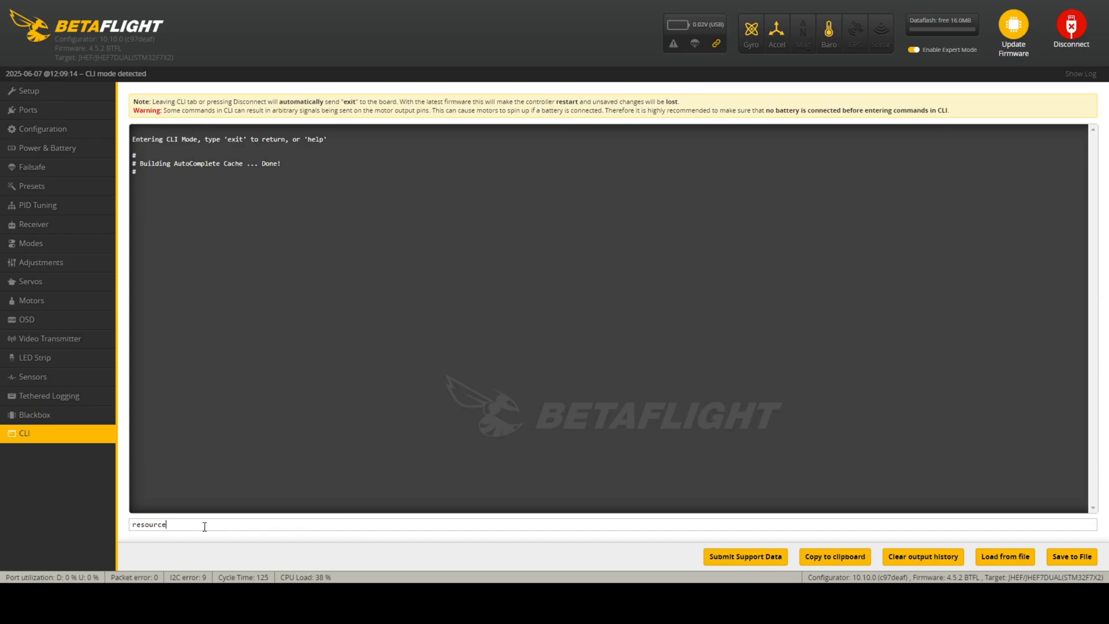
pyautogui.press('enter')
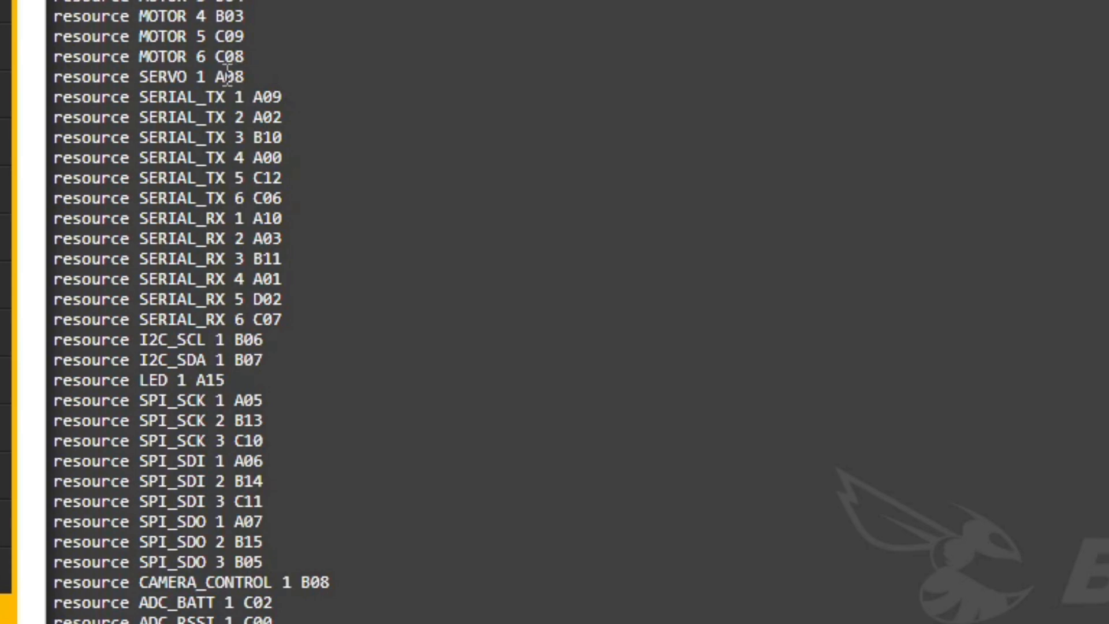
pyautogui.doubleClick(236, 77)
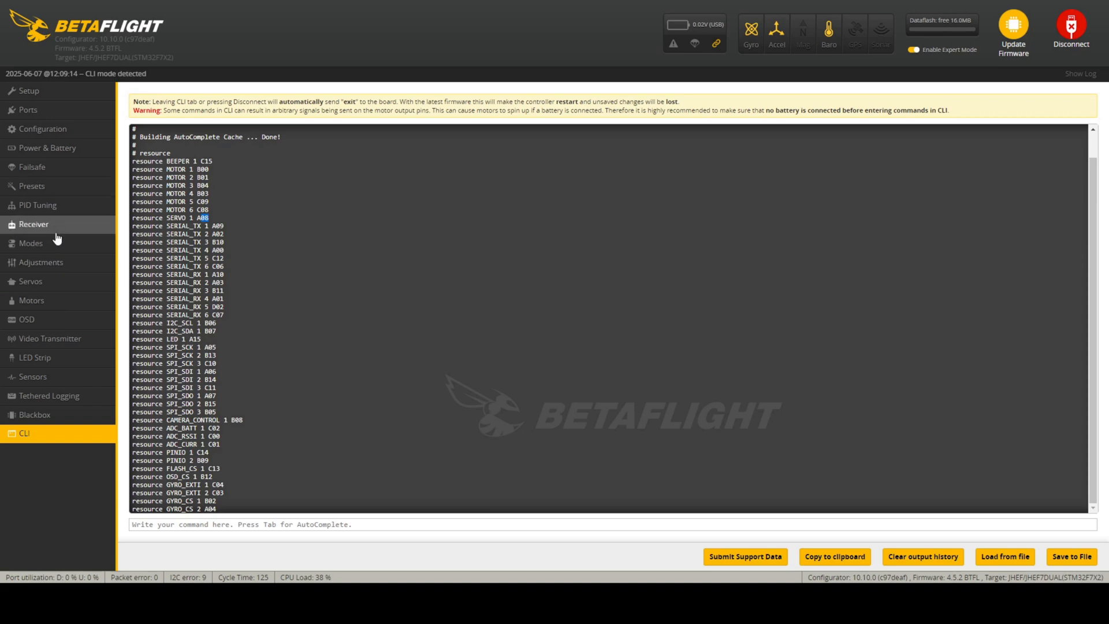
pyautogui.click(1071, 28)
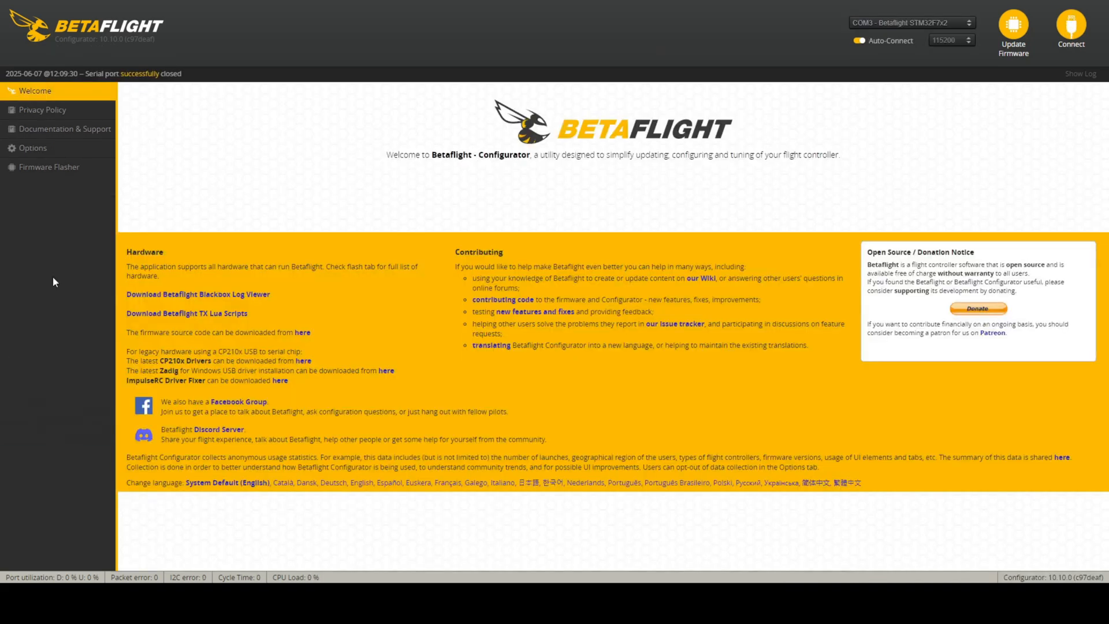
# Reconnect, tick A4 for Servo 1, check receiver levels, and return to Servos.
pyautogui.click(1070, 26)
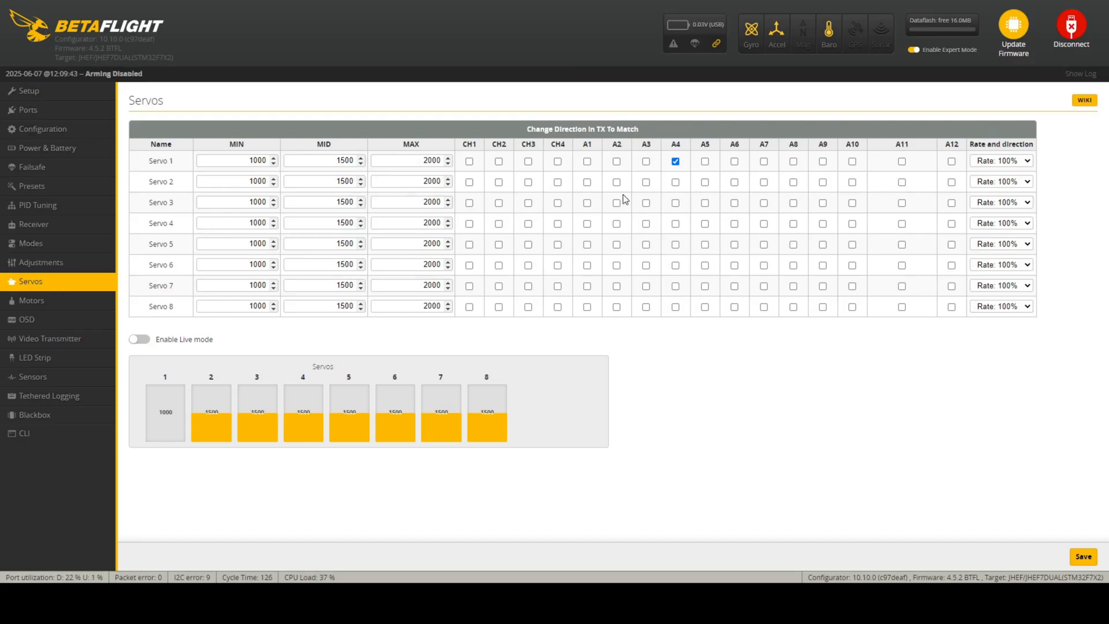
pyautogui.moveTo(683, 185)
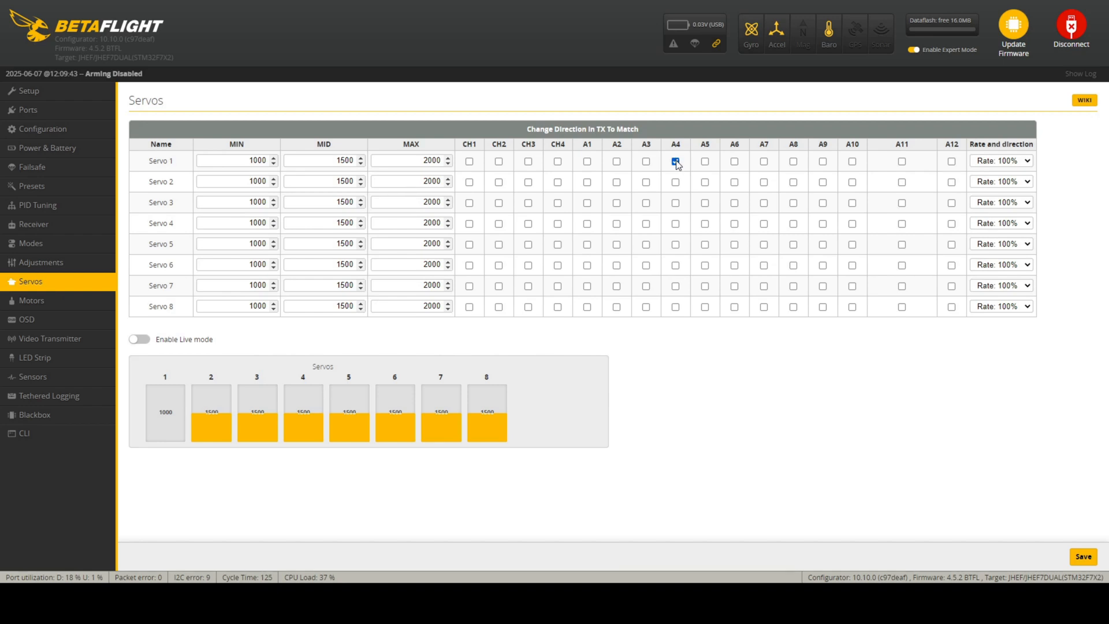
pyautogui.click(675, 161)
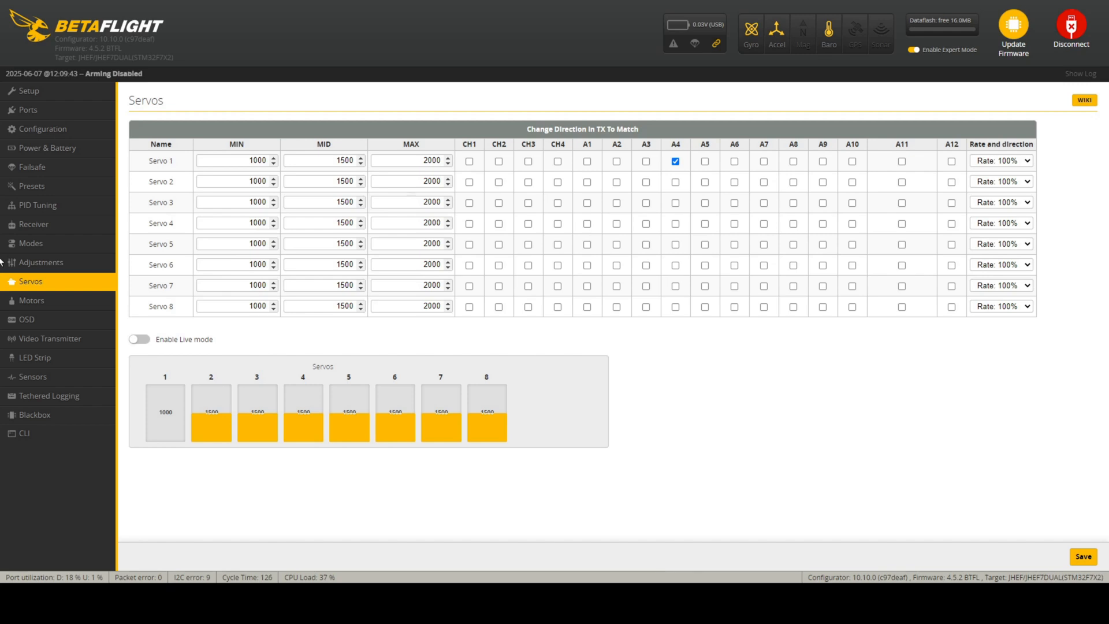
pyautogui.click(33, 224)
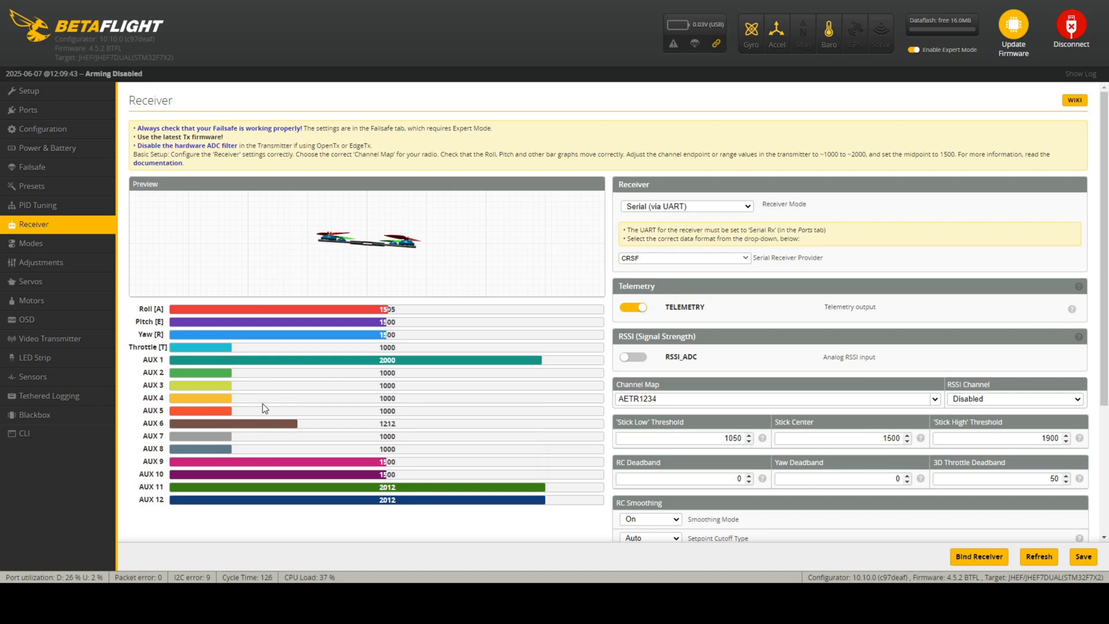
pyautogui.click(31, 281)
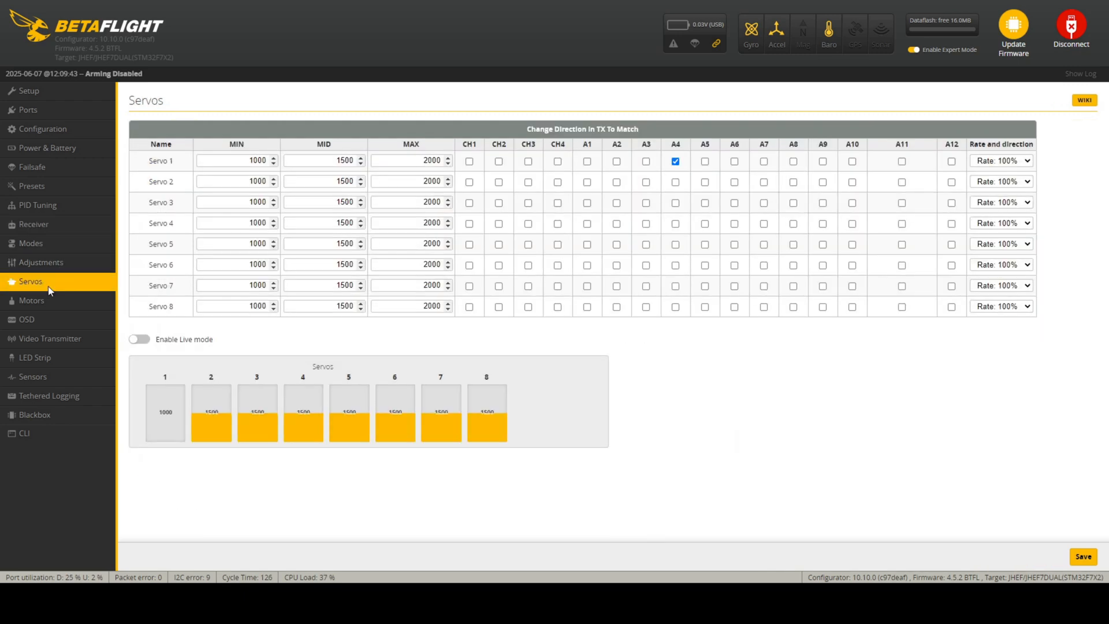